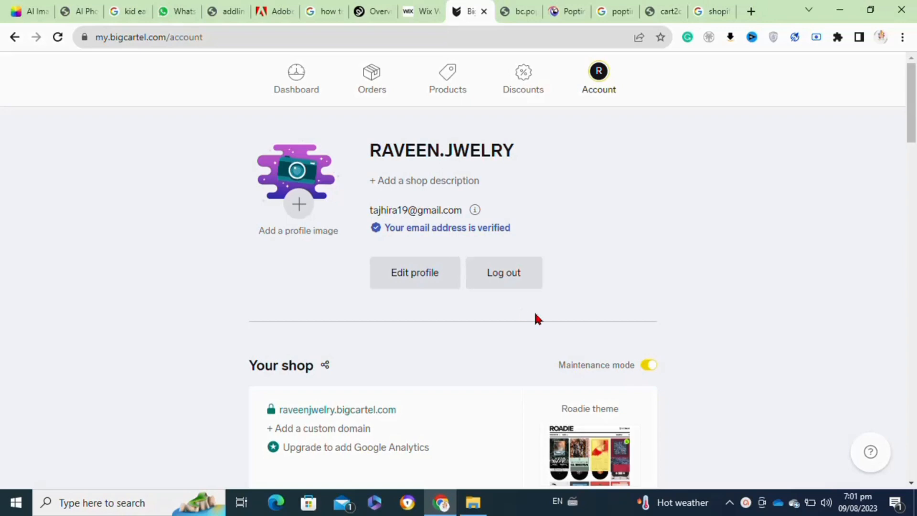
# From Store Management Apps, reach the Zapier tile and its Big Cartel integrations page
pyautogui.scroll(-3)
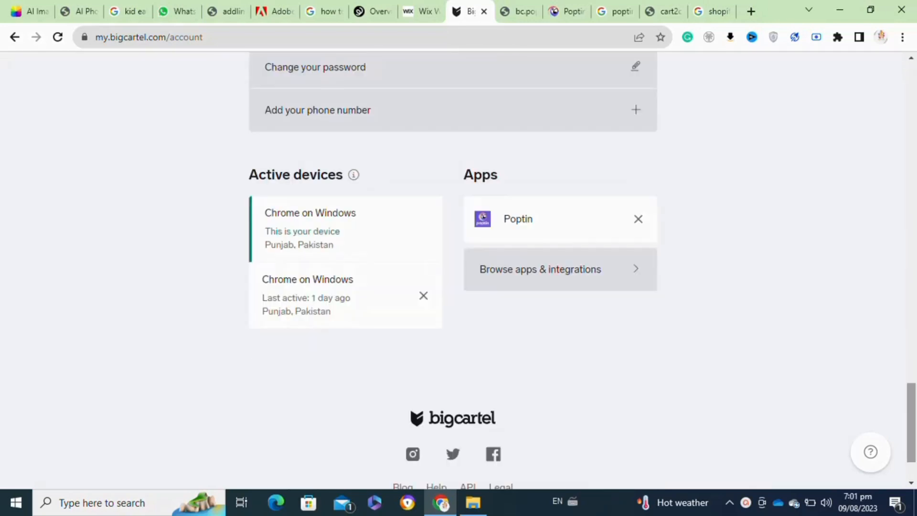
pyautogui.moveTo(540, 269)
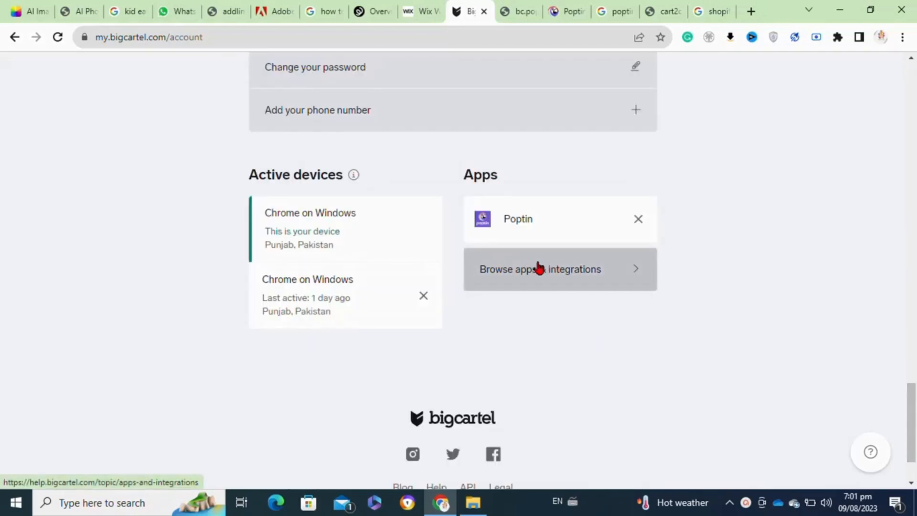
pyautogui.click(539, 268)
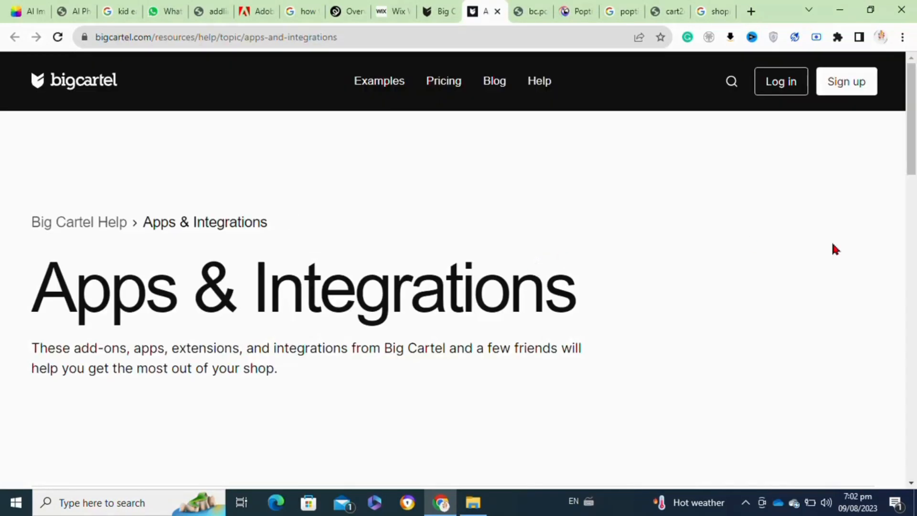
pyautogui.scroll(-3)
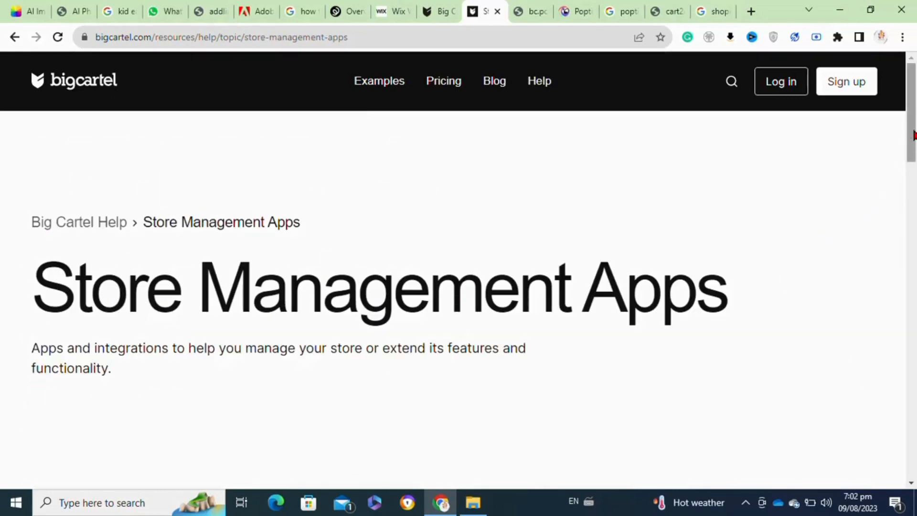
pyautogui.scroll(-3)
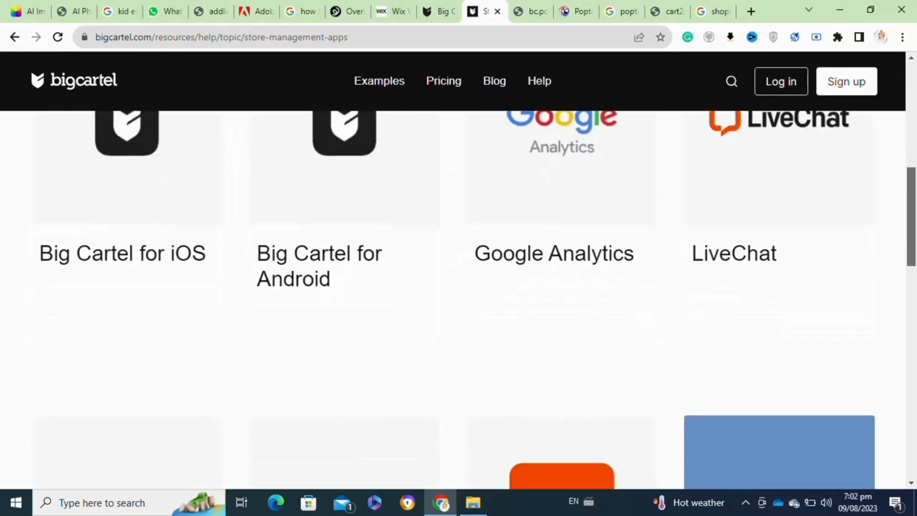
pyautogui.scroll(-3)
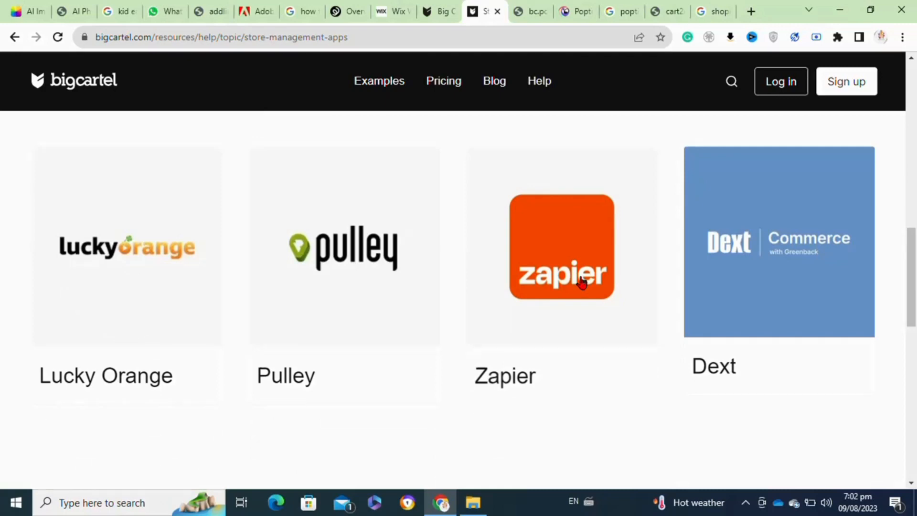
pyautogui.click(561, 246)
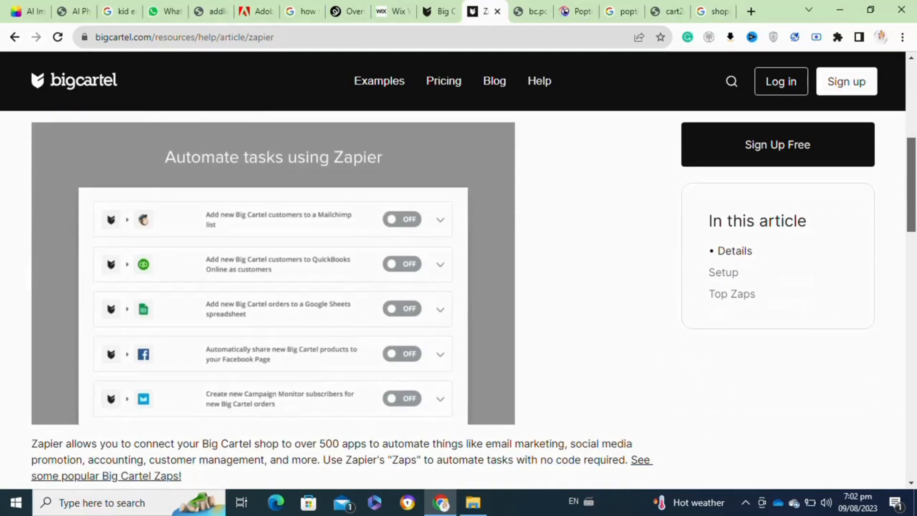
pyautogui.scroll(3)
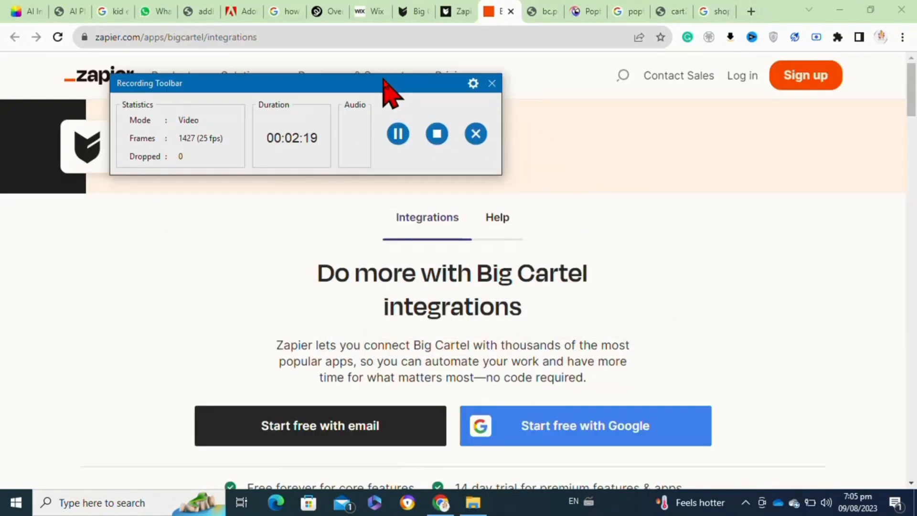
pyautogui.moveTo(492, 400)
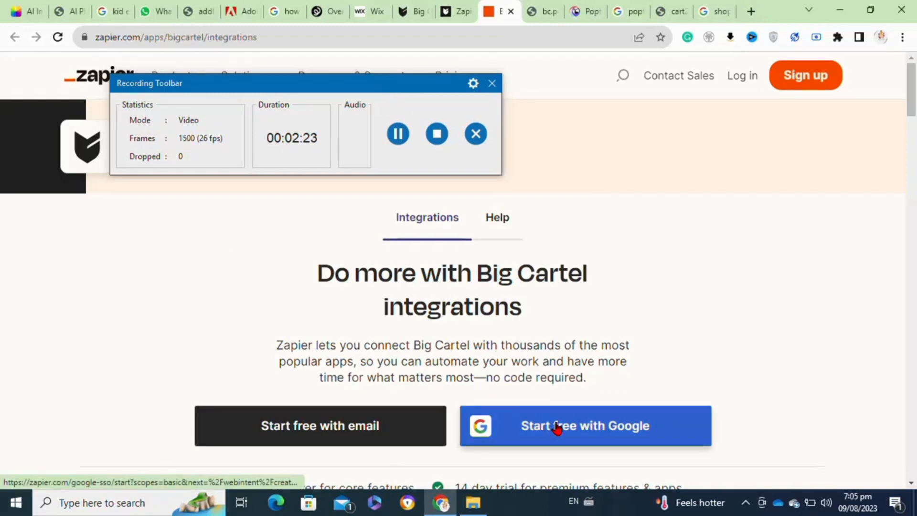
# Start Zapier sign-up via 'Start free with Google'
pyautogui.click(584, 425)
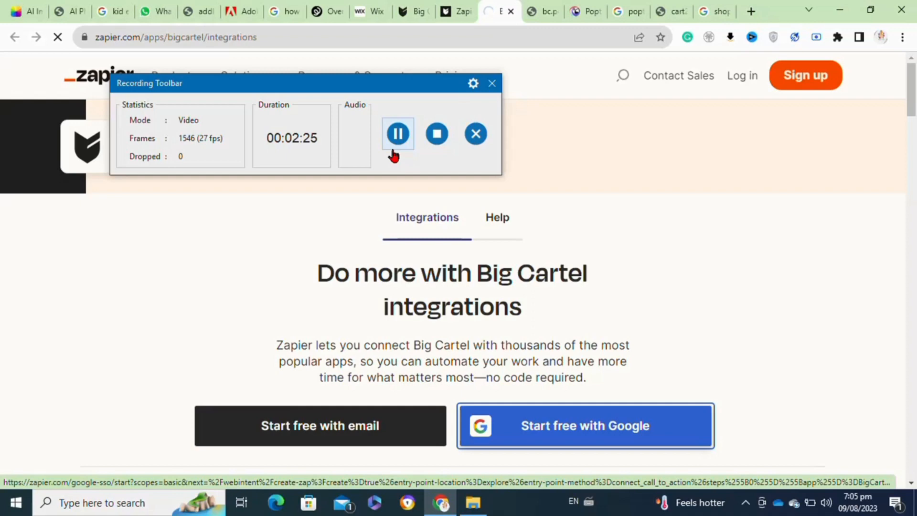
pyautogui.click(584, 425)
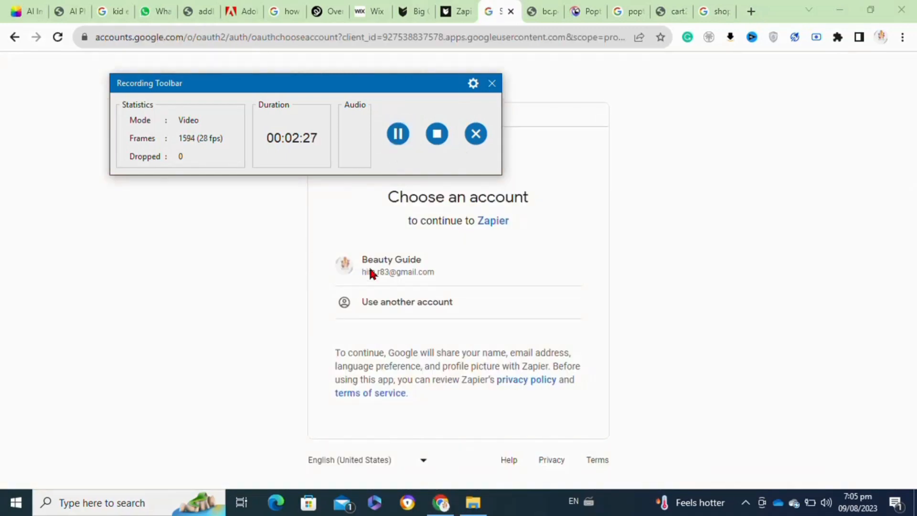
# Continue to Zapier with the listed Google account, reaching the role and company-size questionnaire
pyautogui.click(391, 265)
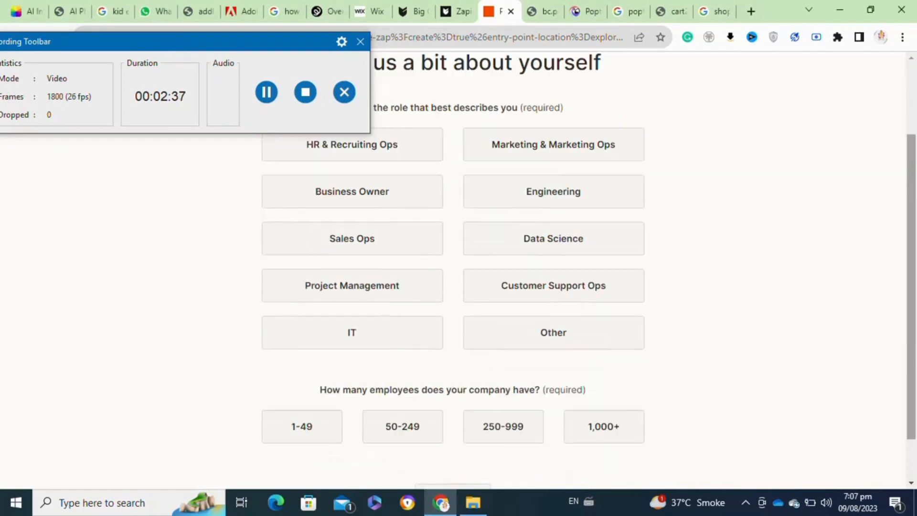
# Make New Product the Big Cartel trigger event for the zap
pyautogui.scroll(-3)
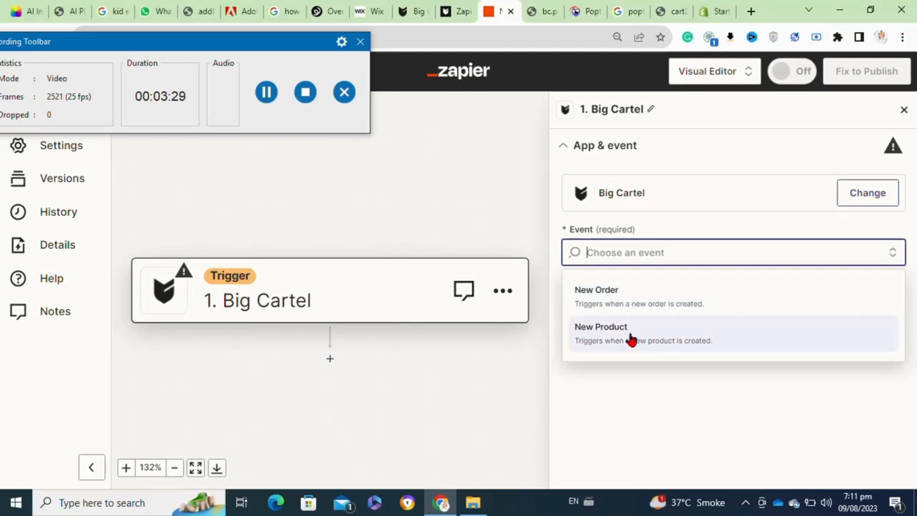
pyautogui.click(601, 326)
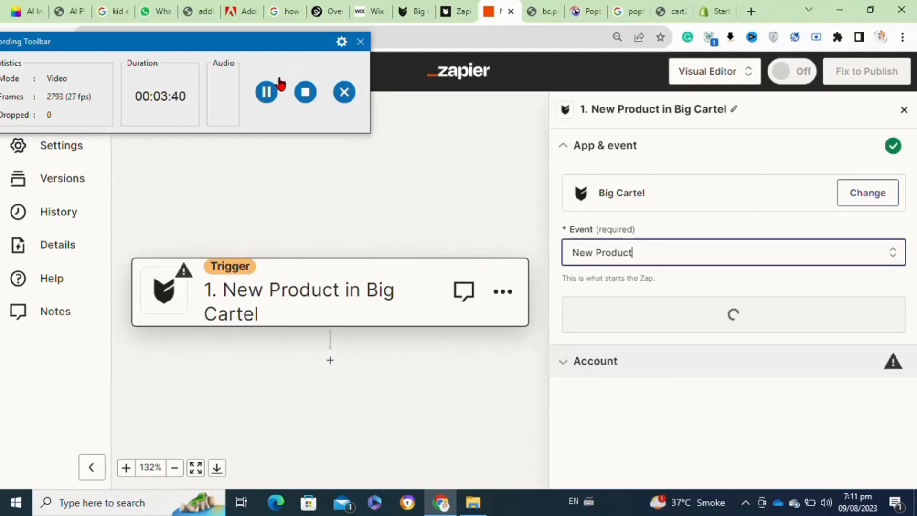
pyautogui.click(499, 11)
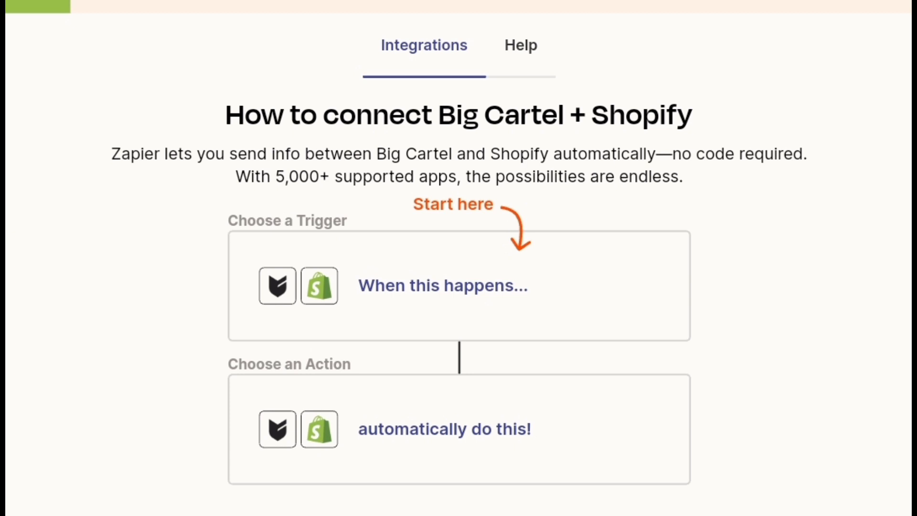